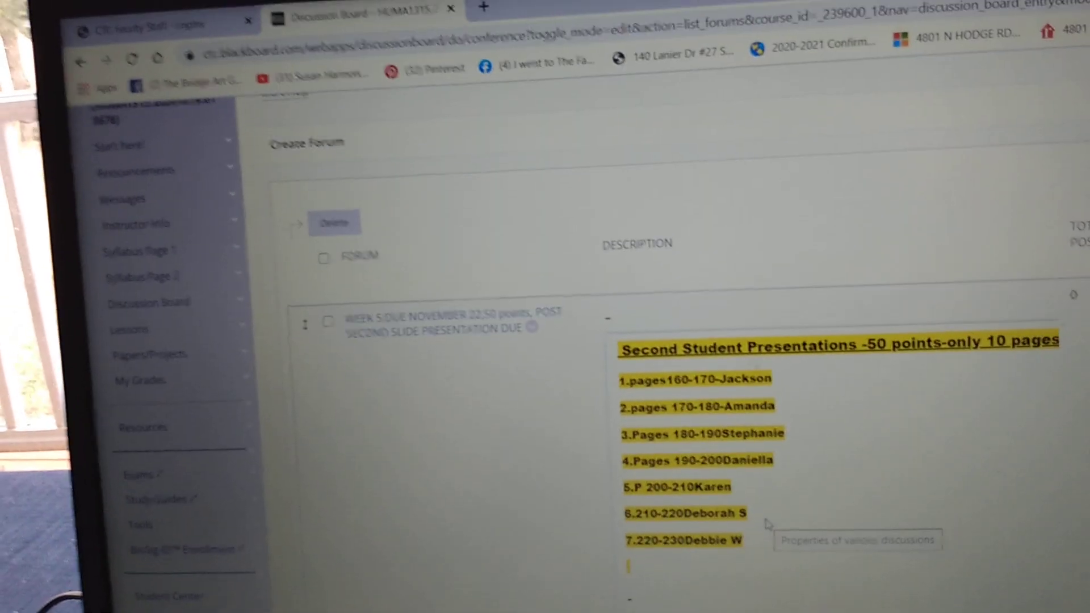
scroll(down, 3)
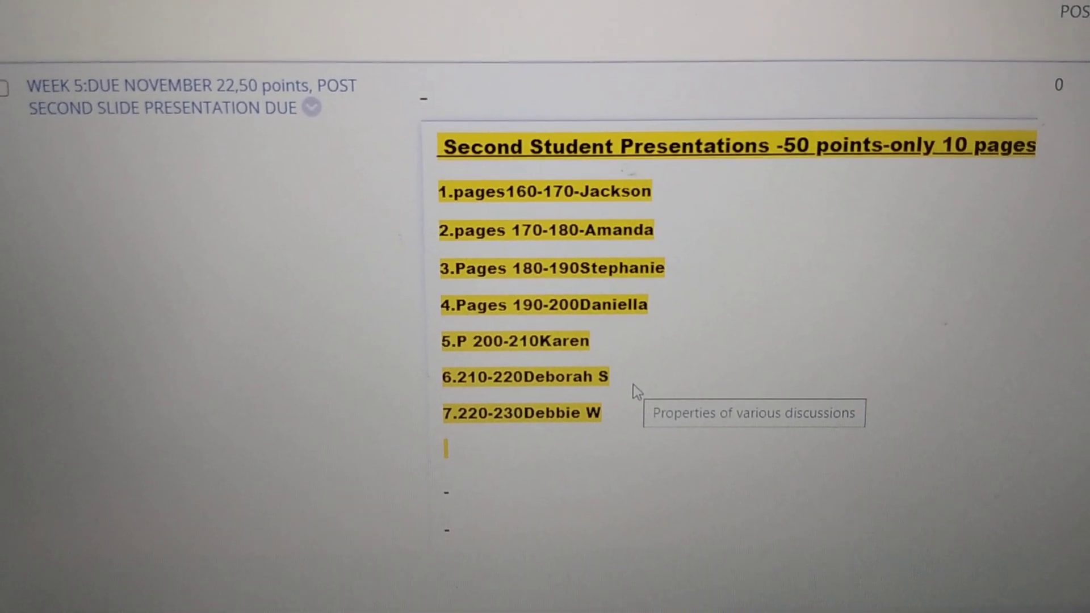
scroll(up, 3)
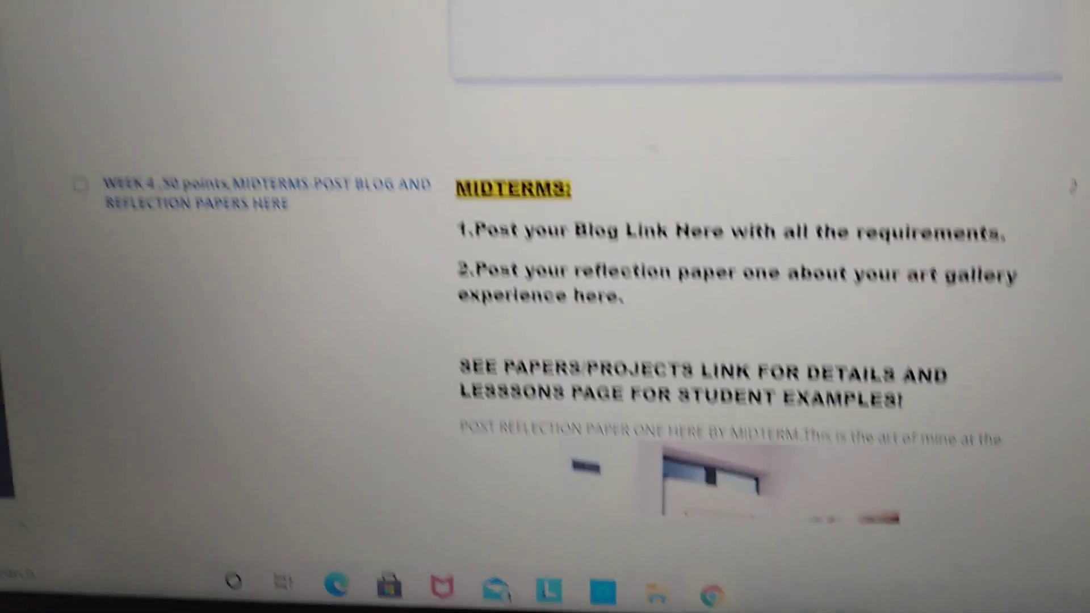
scroll(up, 3)
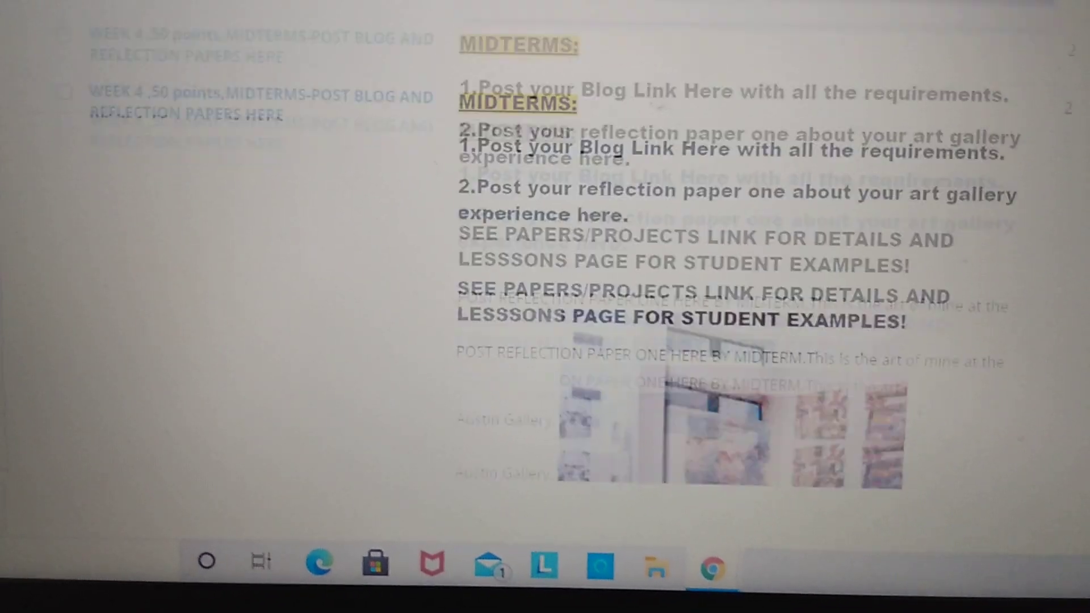
scroll(down, 3)
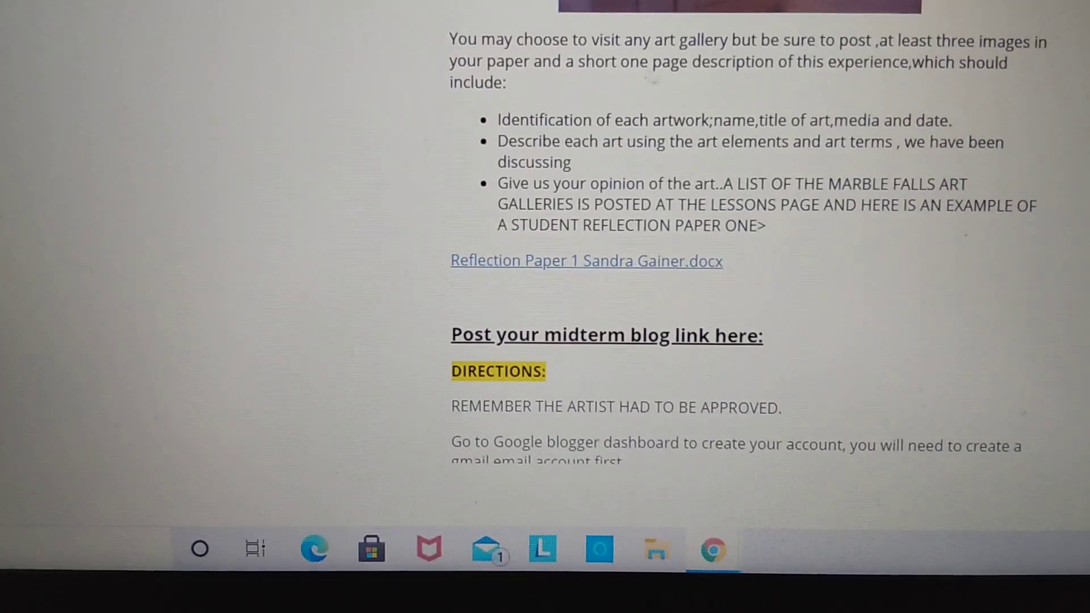